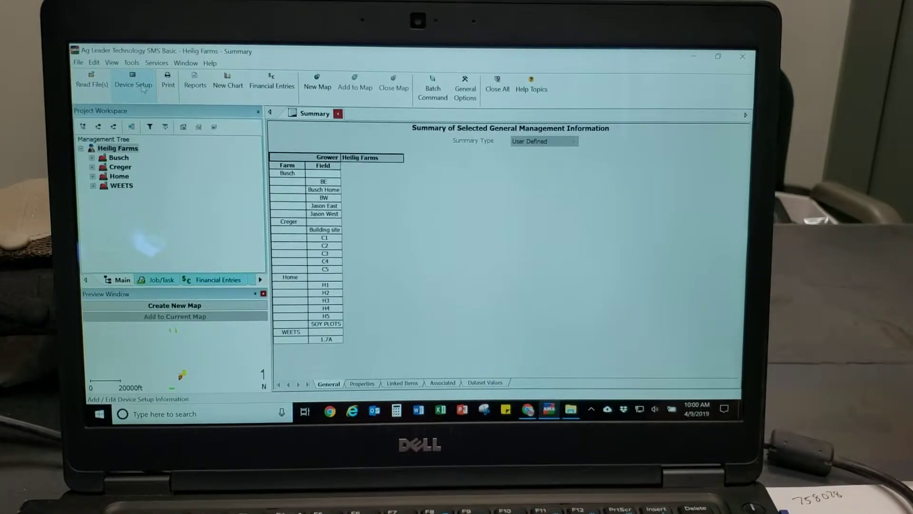
Open the Device Setup Utility listing saved configurations, with TC Export selected.
left_click(133, 80)
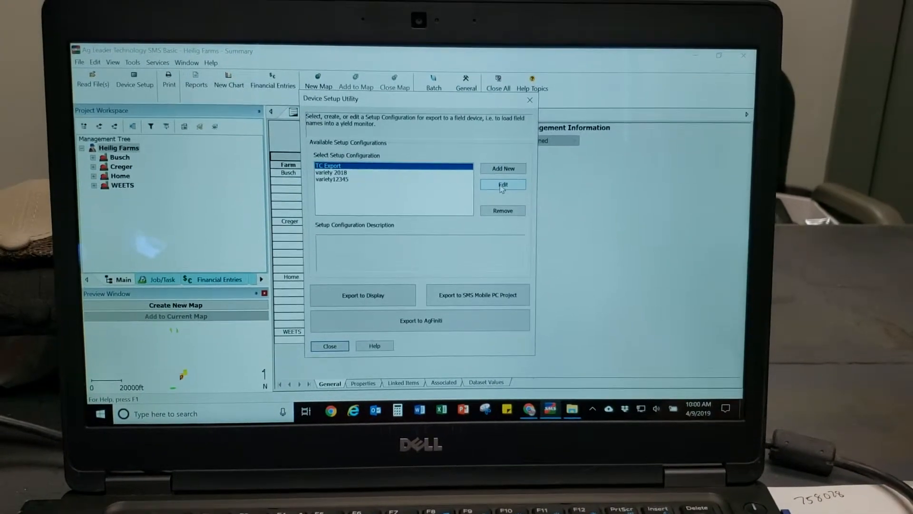
left_click(503, 184)
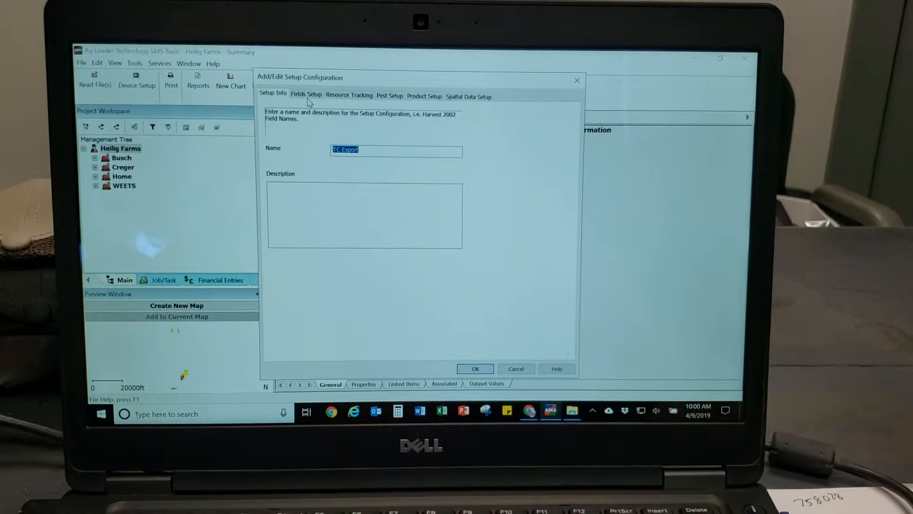
left_click(307, 96)
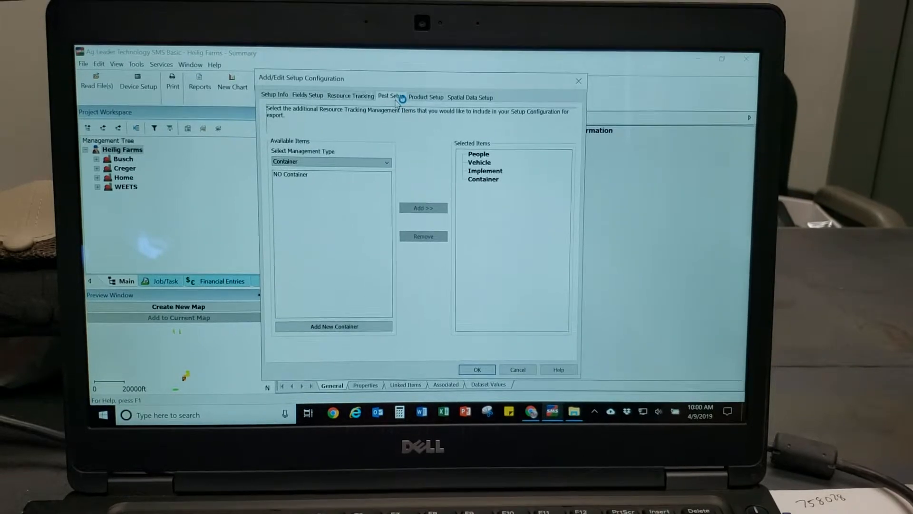
left_click(425, 97)
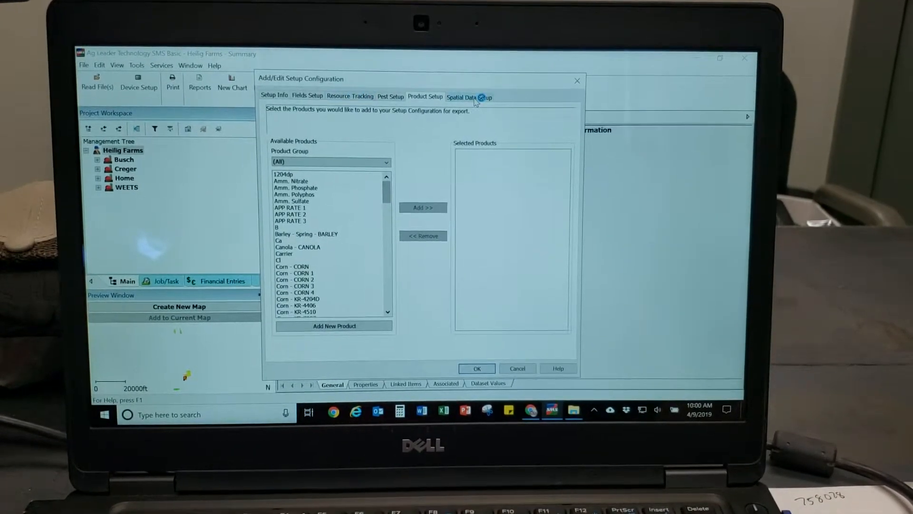
left_click(470, 97)
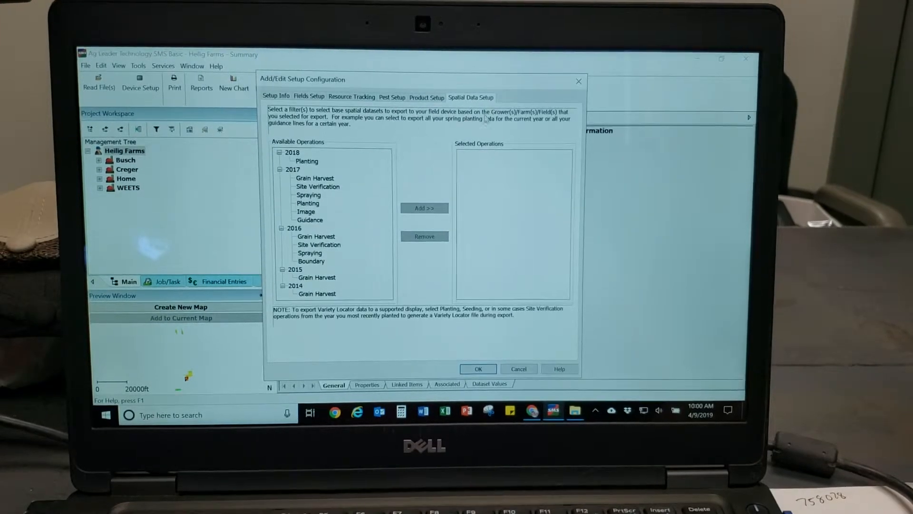
left_click(276, 98)
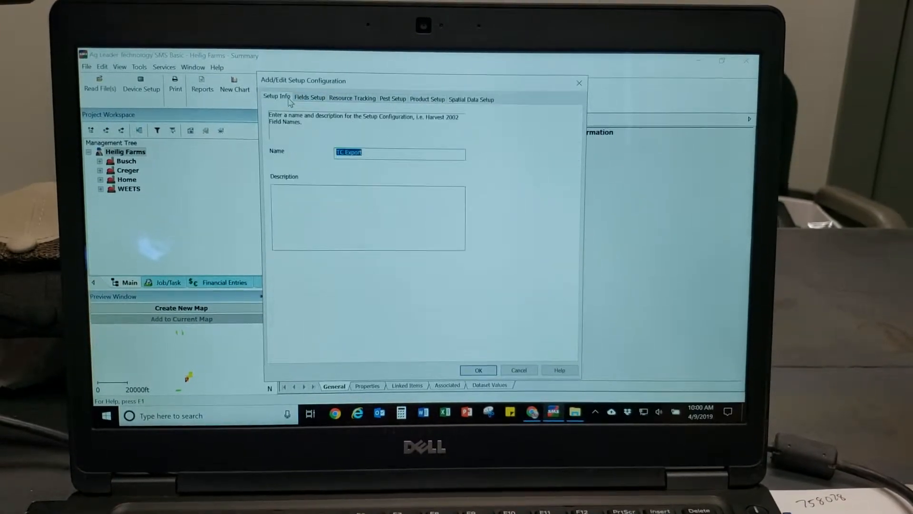
left_click(309, 97)
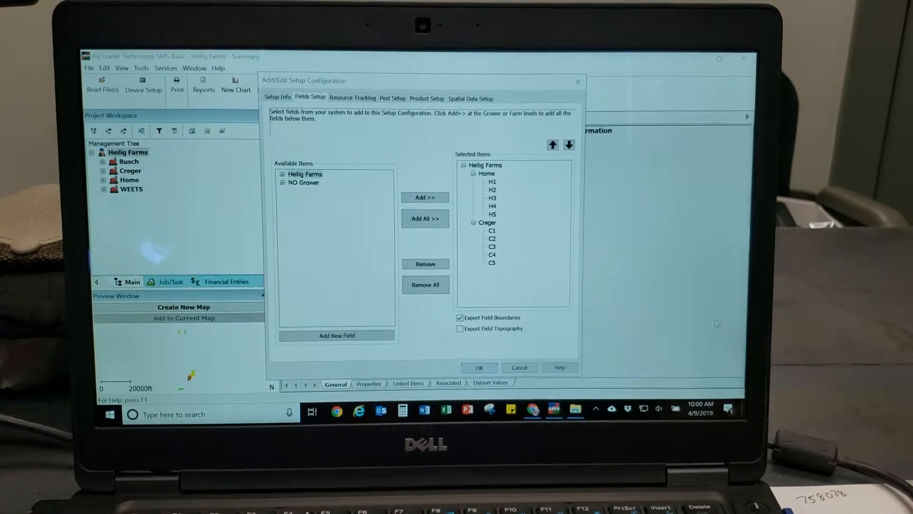
left_click(305, 175)
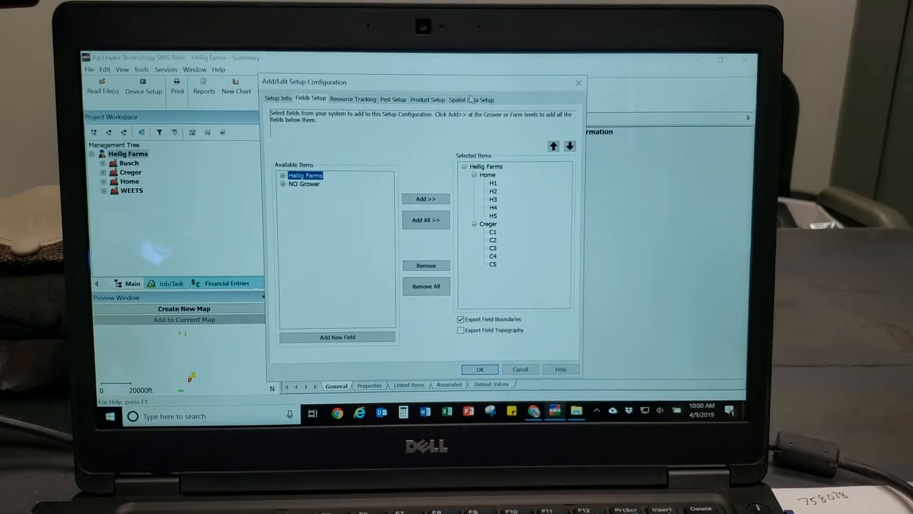
left_click(471, 99)
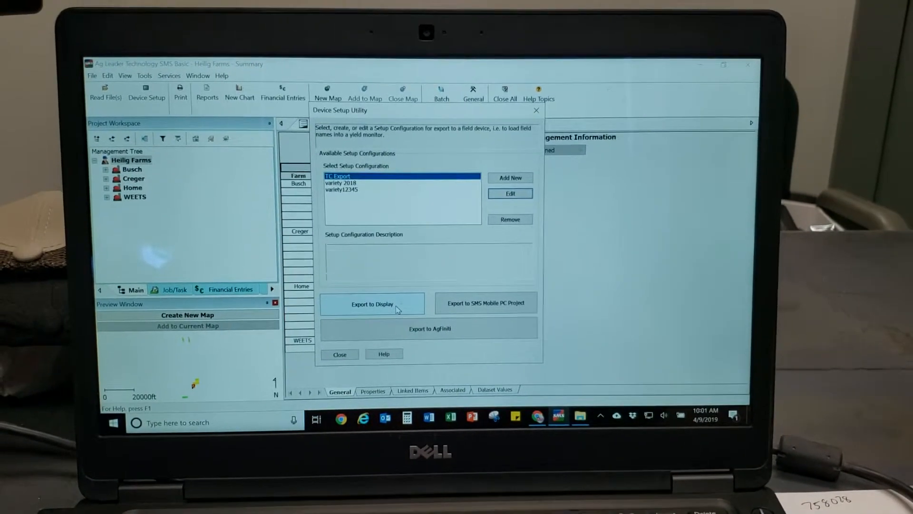
Export TC Export in Case IH AFS display format to USB DISK (D:).
left_click(372, 303)
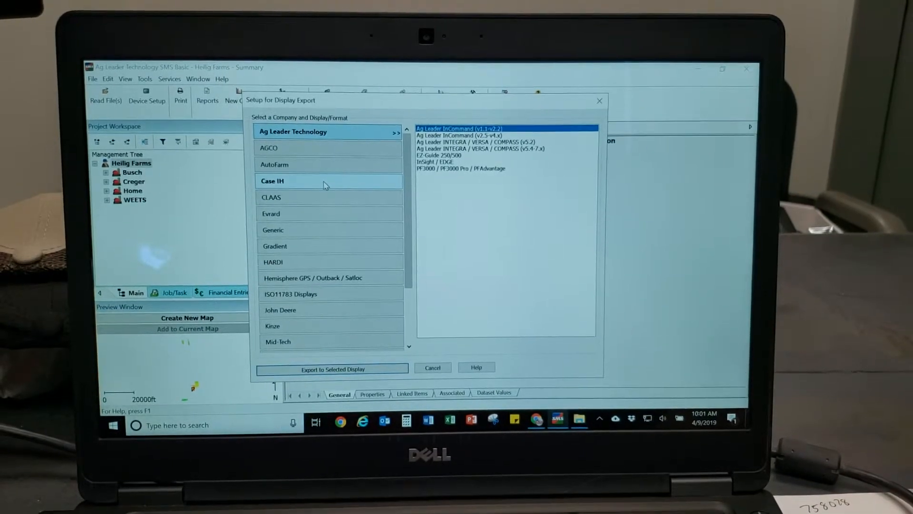
left_click(324, 180)
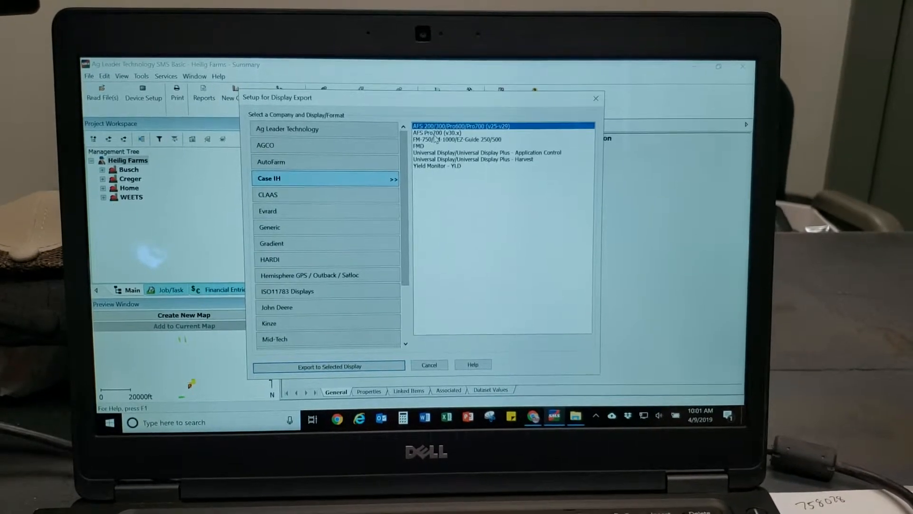
left_click(437, 132)
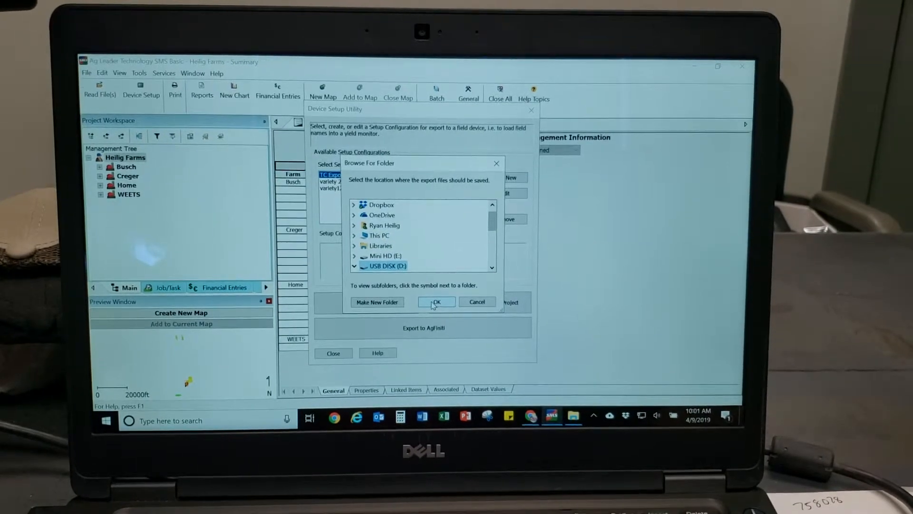
left_click(436, 302)
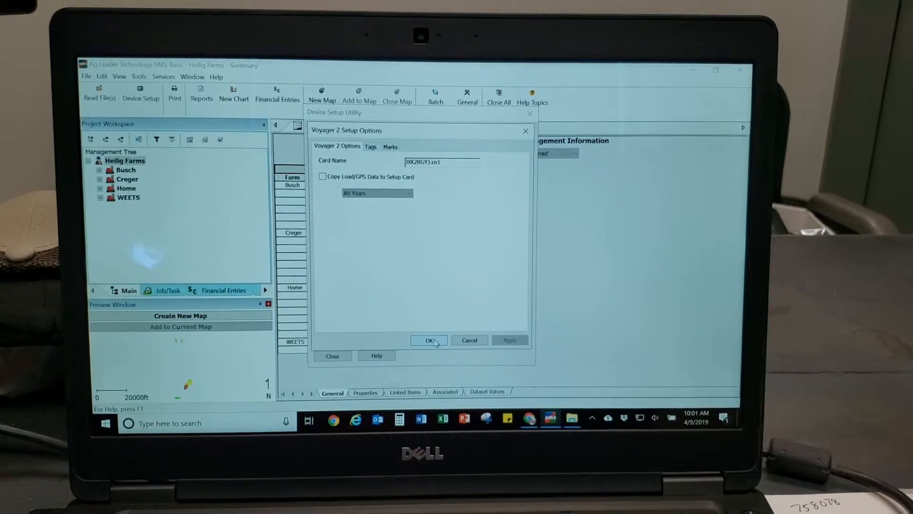
left_click(428, 339)
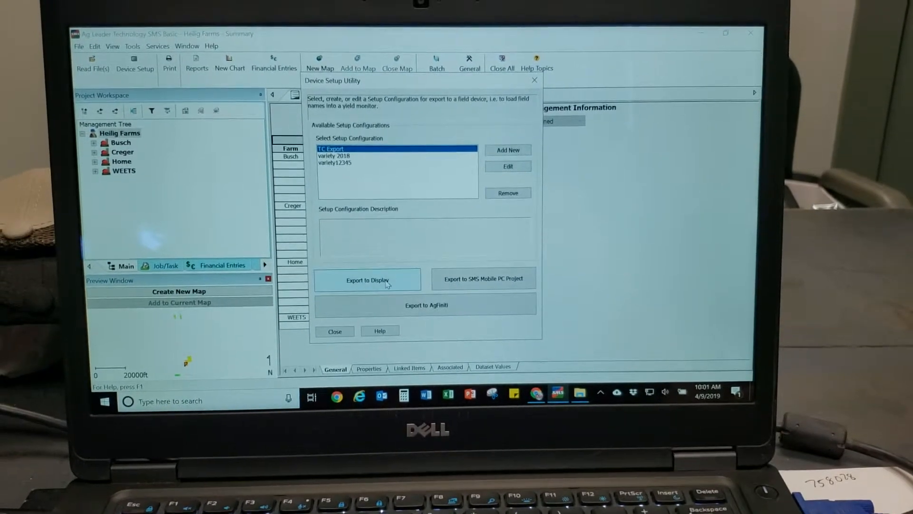
Export TC Export as Generic ISO11783 task data to USB DISK (D:), then close Device Setup.
left_click(367, 279)
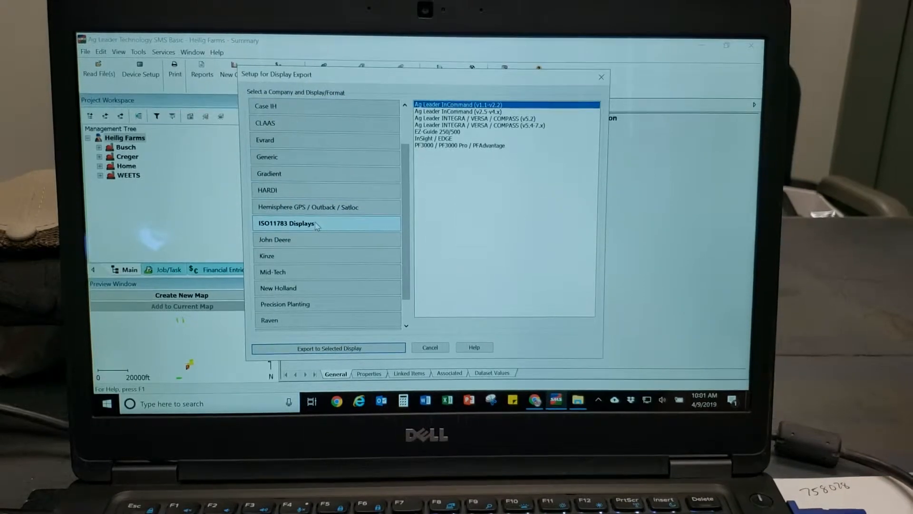
left_click(305, 223)
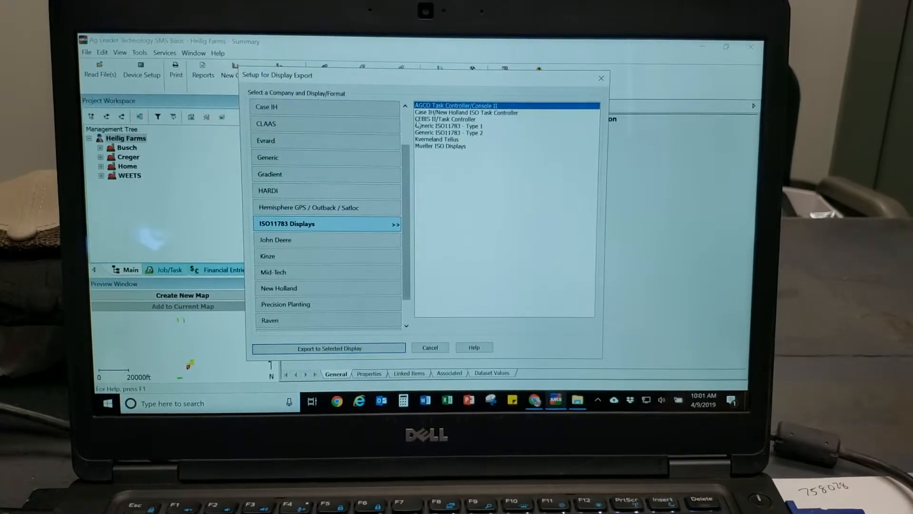
left_click(468, 112)
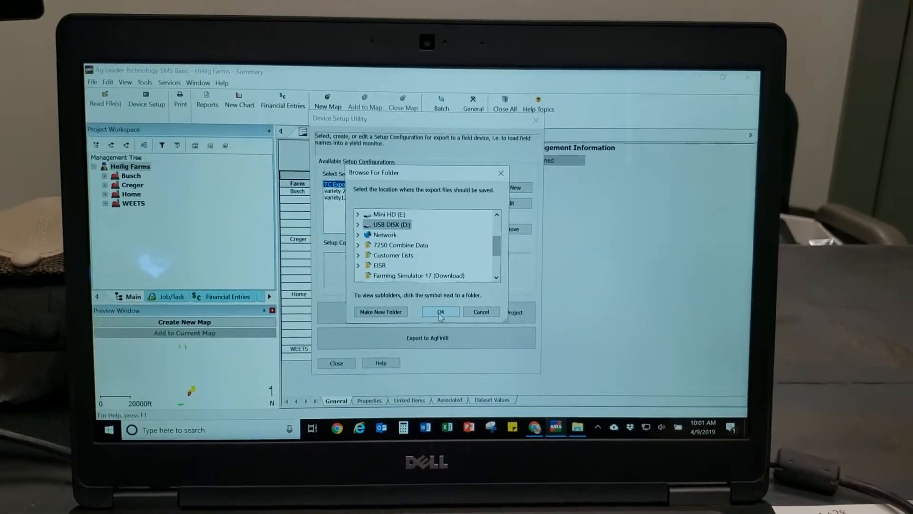
left_click(440, 312)
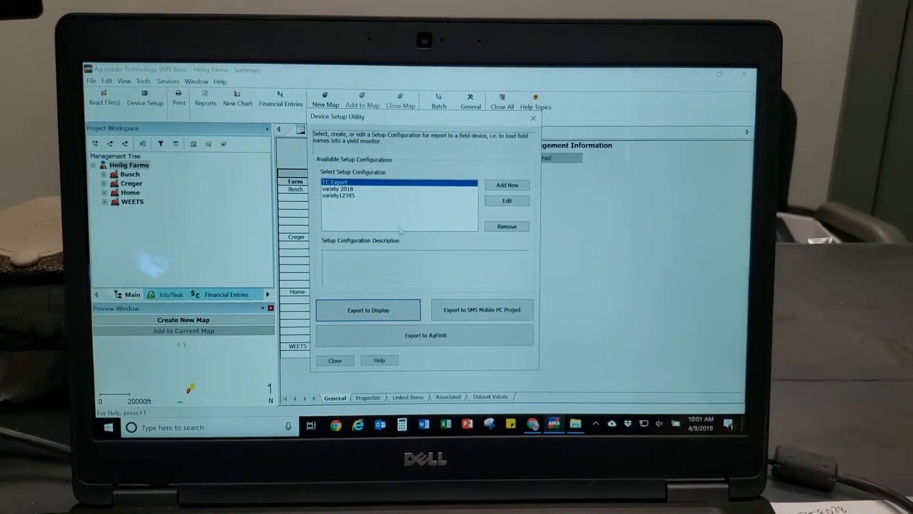
left_click(334, 360)
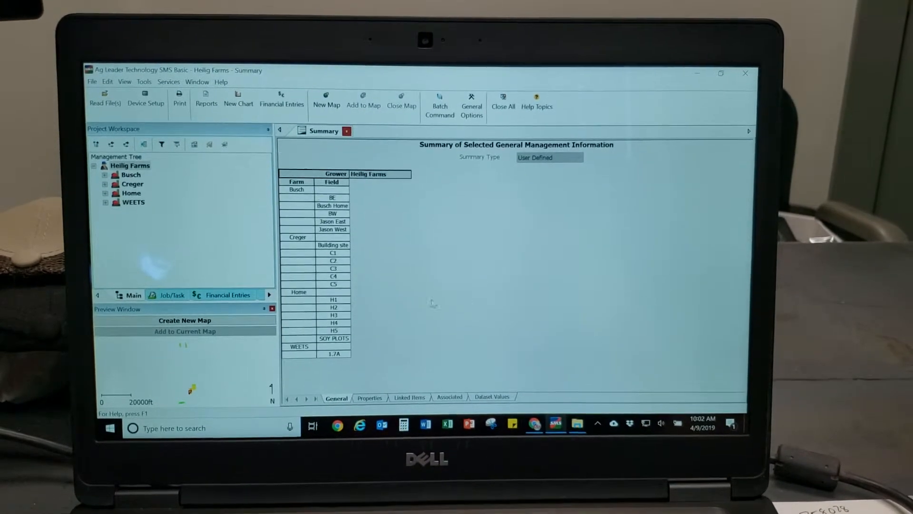
left_click(576, 422)
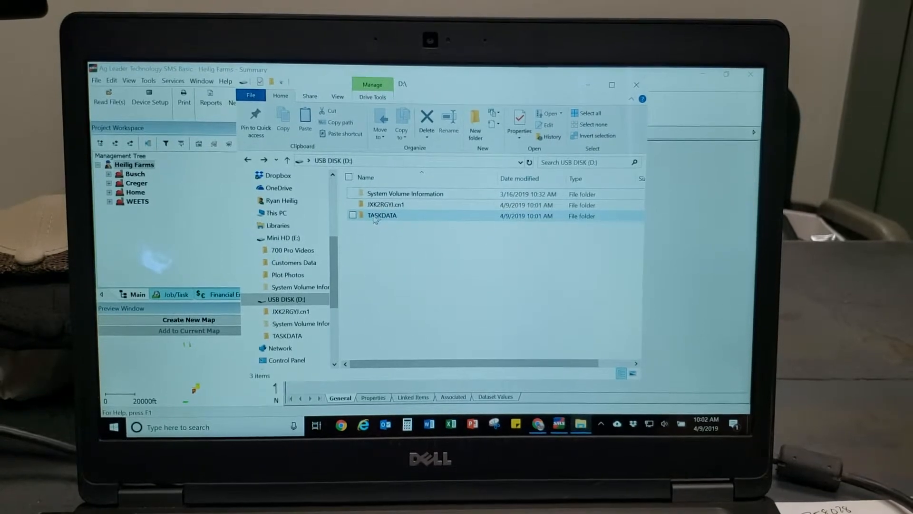
mouse_move(382, 219)
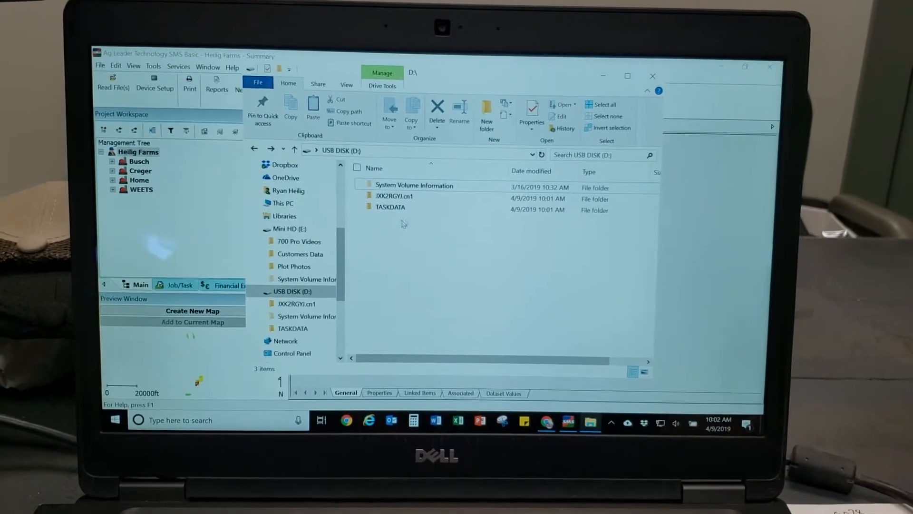
left_click(394, 201)
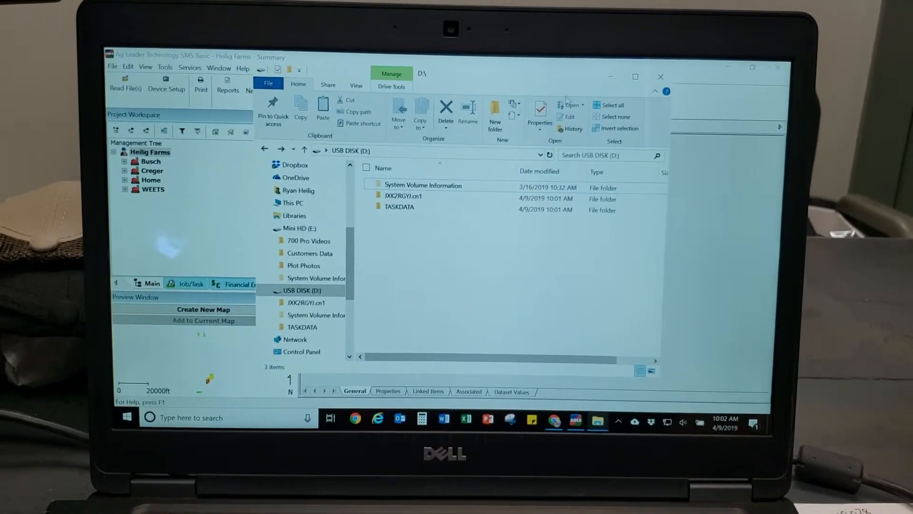
left_click(400, 211)
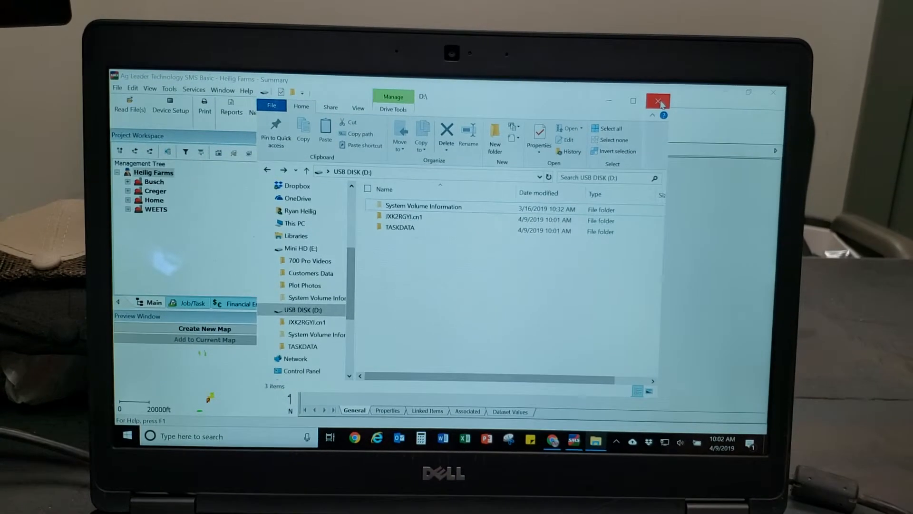
left_click(657, 101)
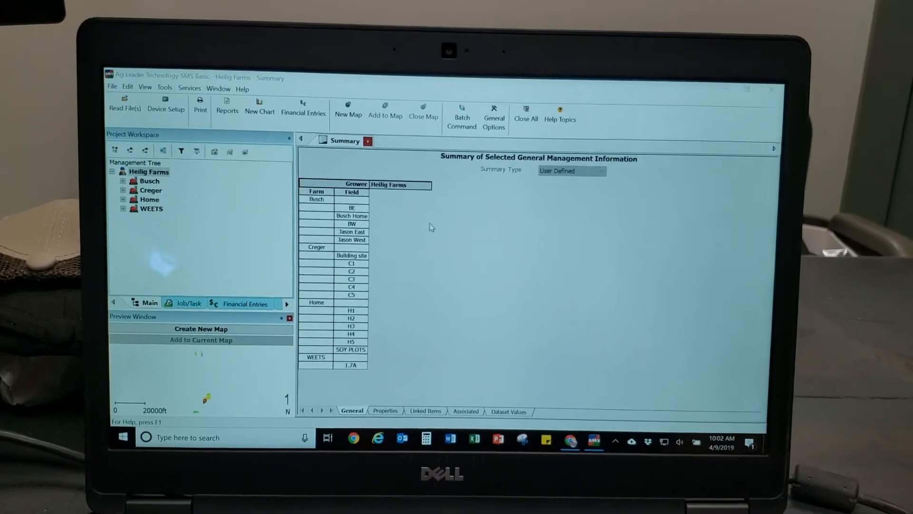